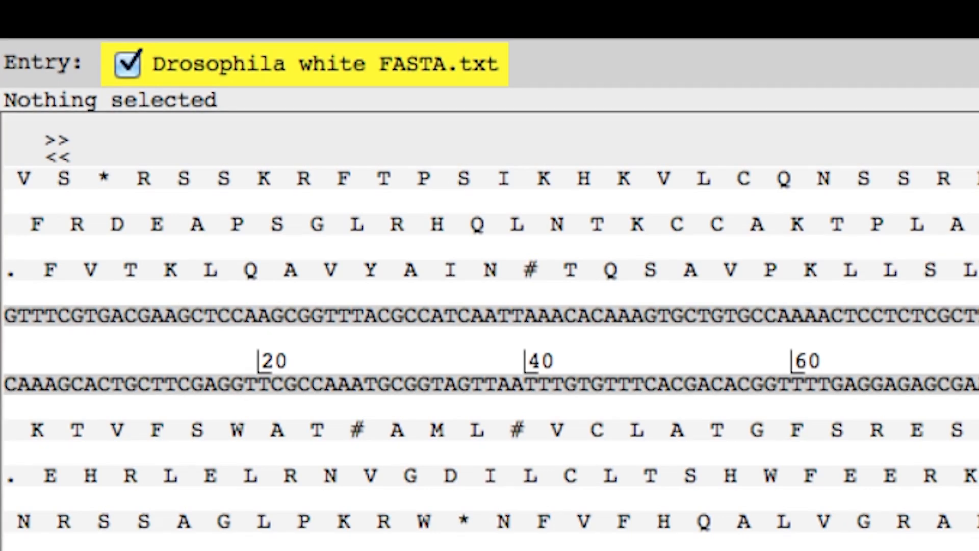
Select the serine S in forward frame 1, highlighting codon TCG at bases 4–6
{"action": "left_click", "coordinate": [20, 316]}
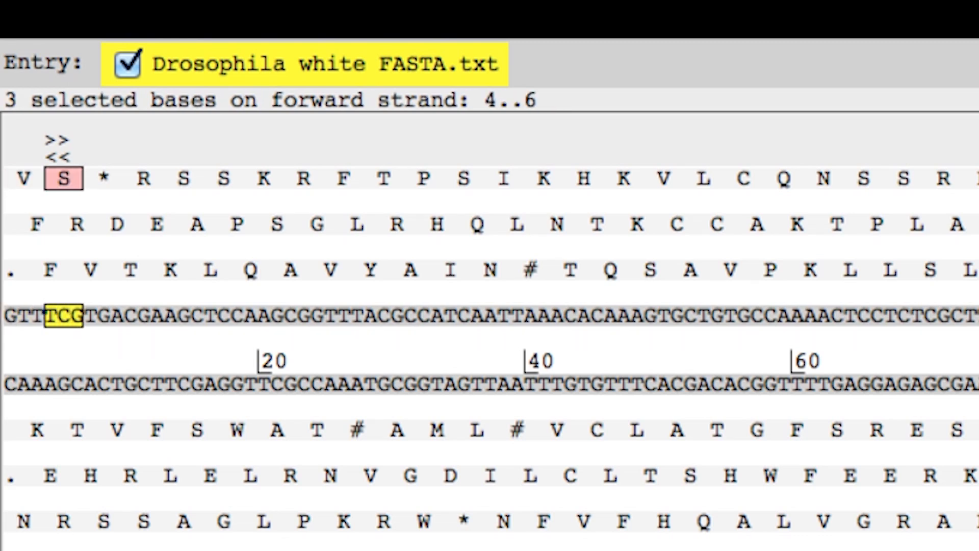
{"action": "mouse_move", "coordinate": [63, 180]}
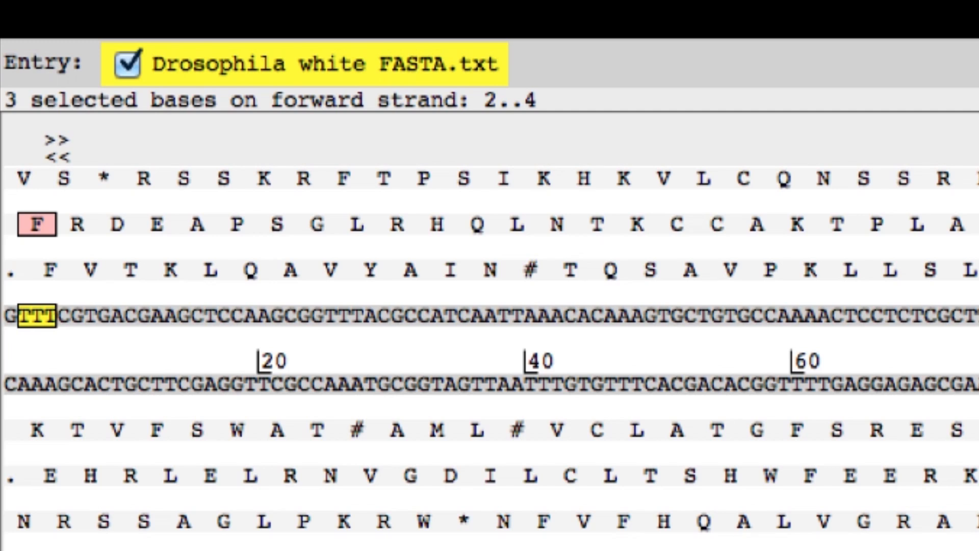
{"action": "mouse_move", "coordinate": [35, 223]}
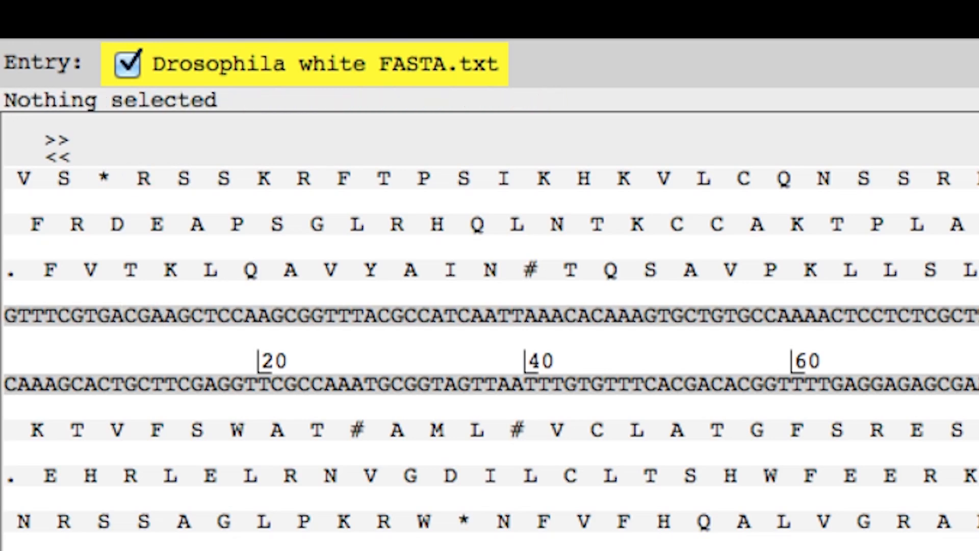
Scroll the sequence view rightward to around base 1600
{"action": "scroll", "scroll_direction": "right", "scroll_amount": 3}
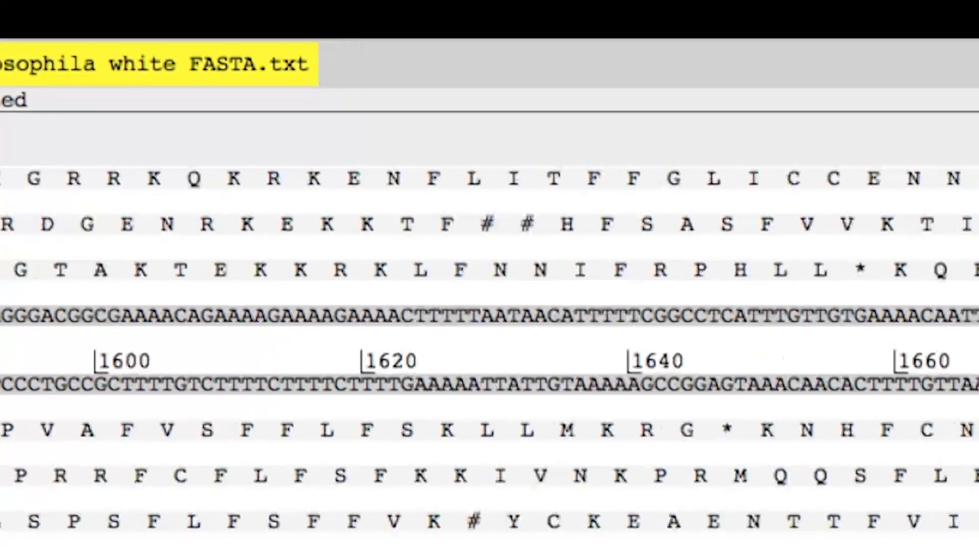